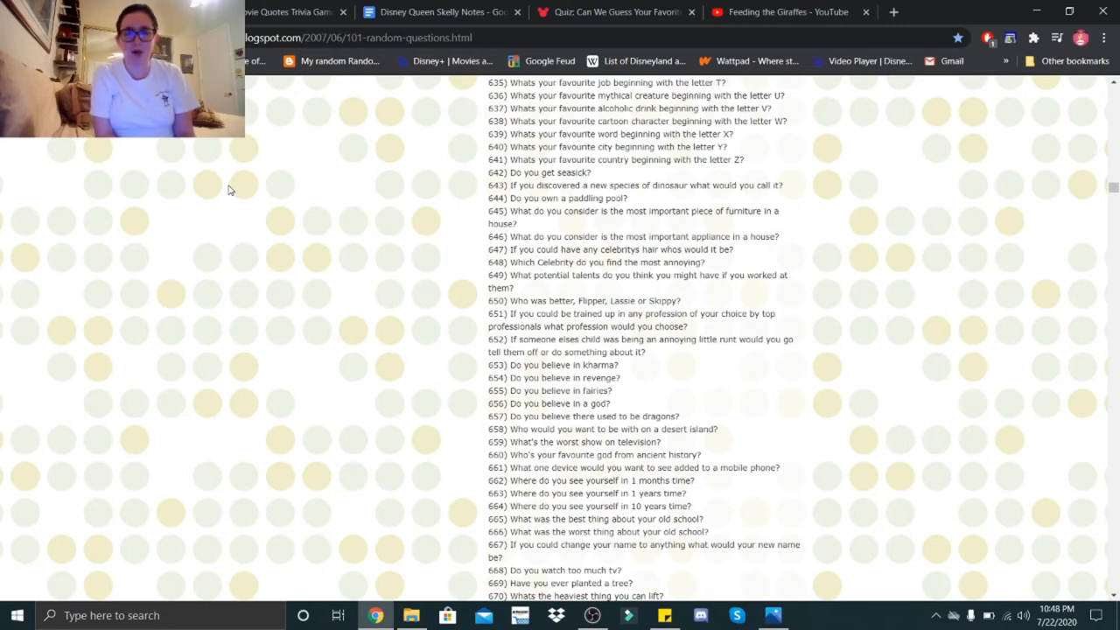
{"action": "scroll", "scroll_direction": "down", "scroll_amount": 3}
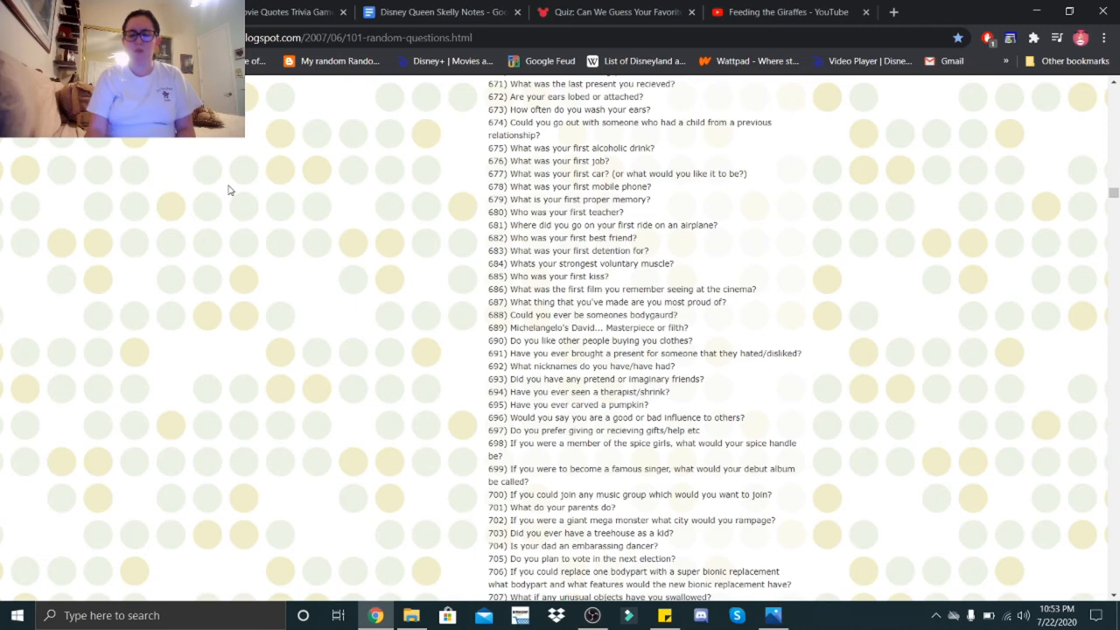
{"action": "scroll", "scroll_direction": "down", "scroll_amount": 3}
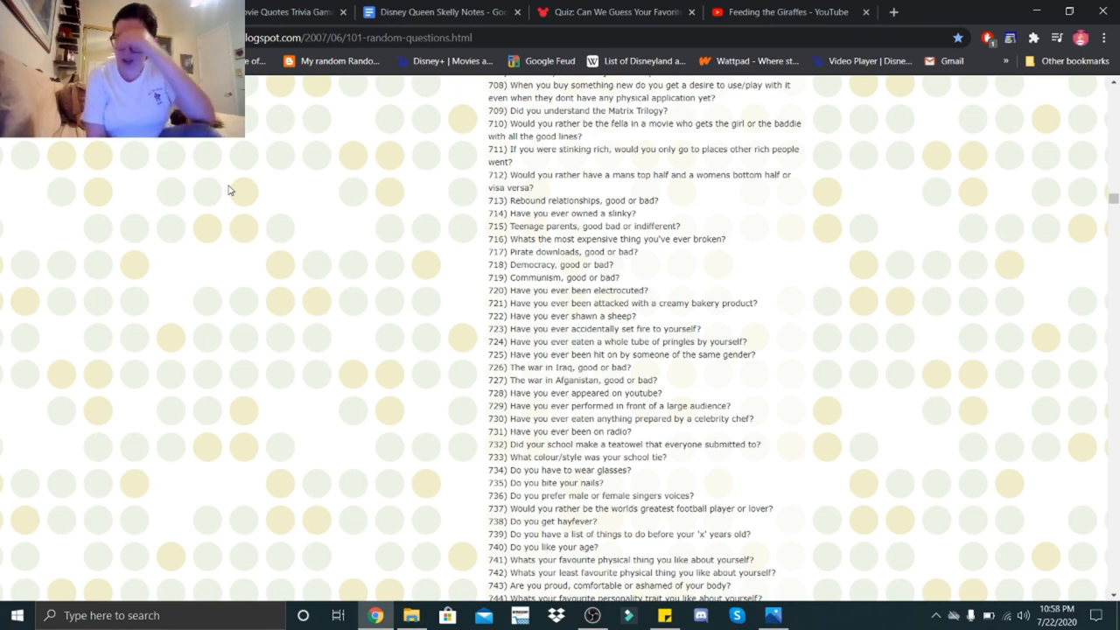
{"action": "scroll", "scroll_direction": "down", "scroll_amount": 3}
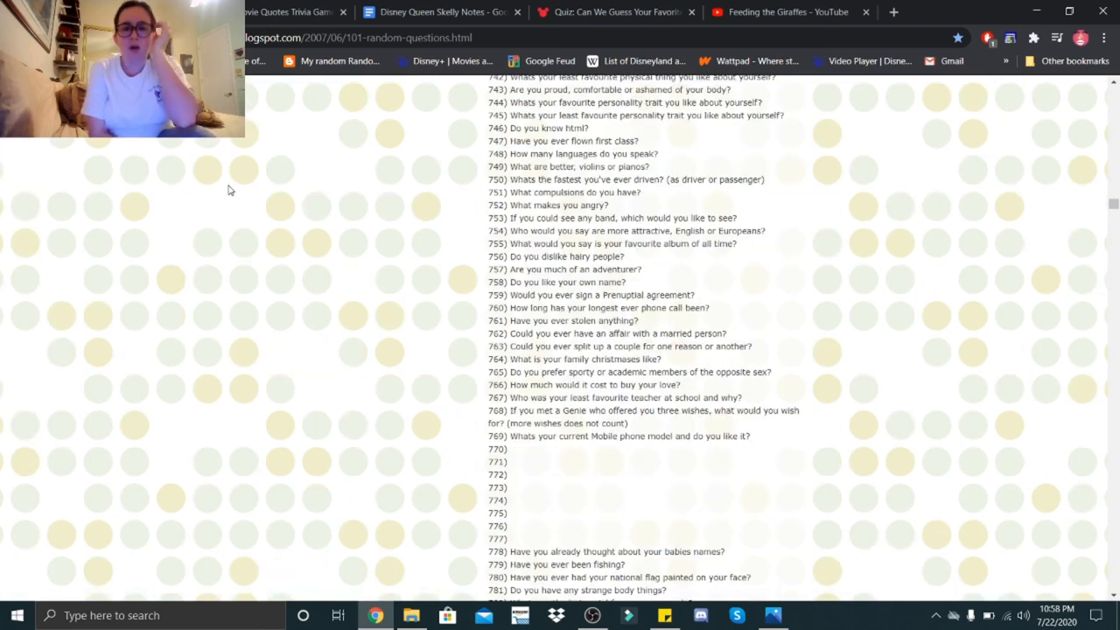